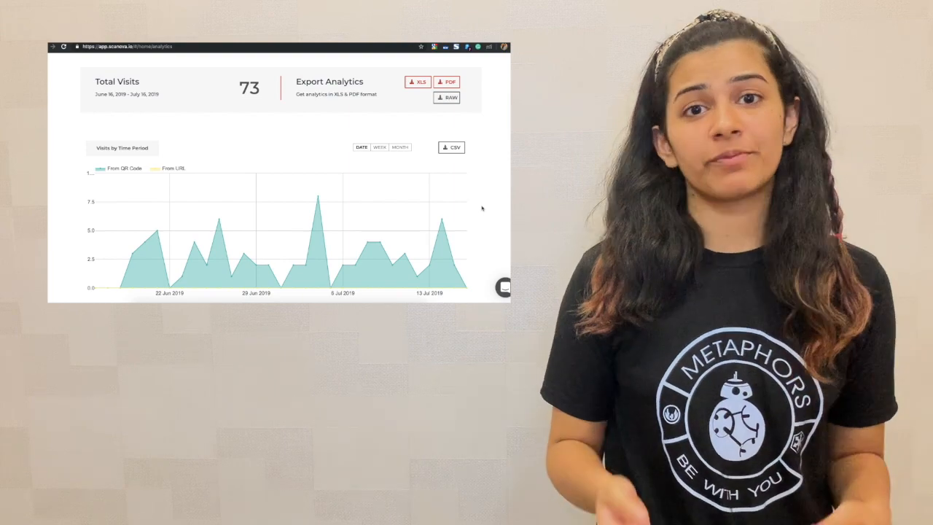
# Browse the Scanova site and go to the QR Code Generator product page
pyautogui.scroll(-3)
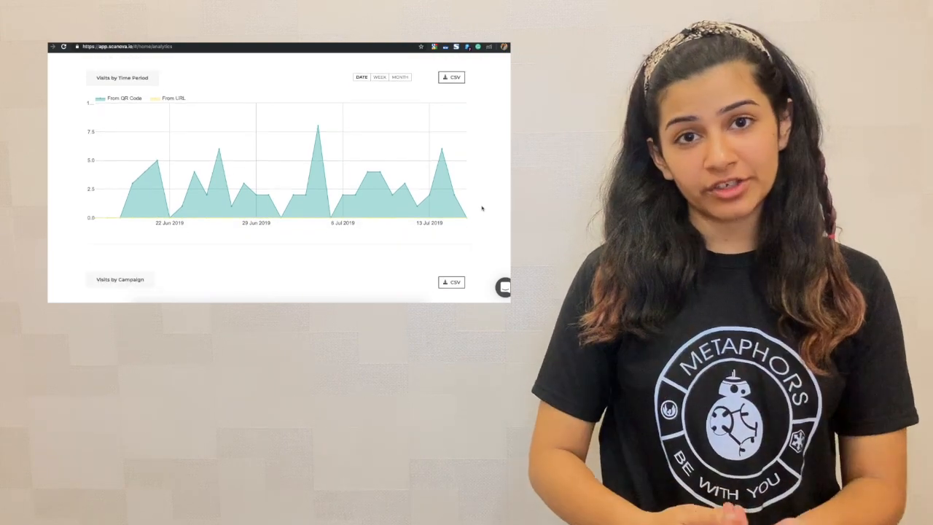
pyautogui.scroll(-3)
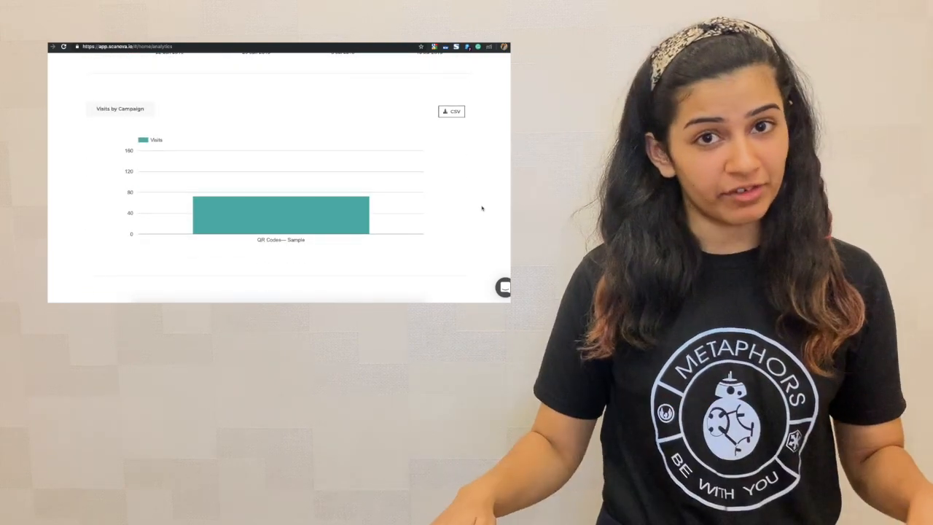
pyautogui.scroll(-3)
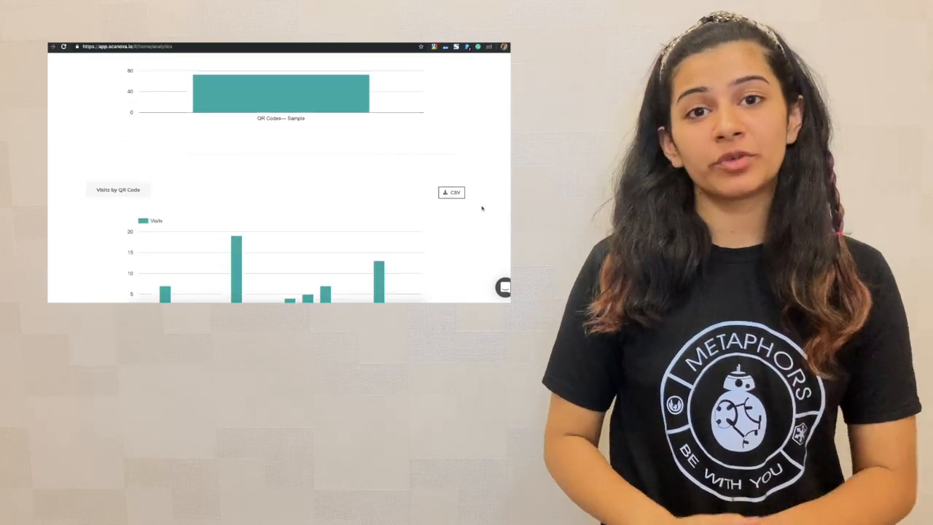
pyautogui.scroll(-3)
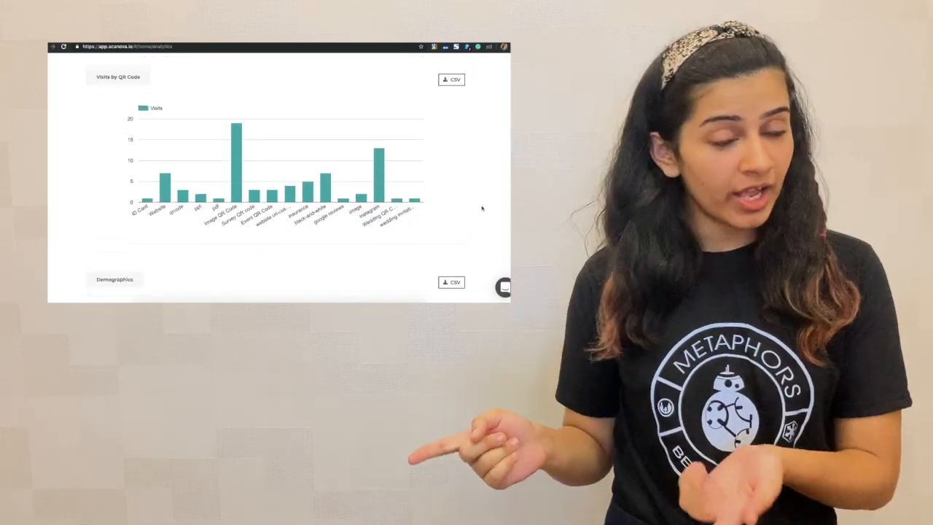
pyautogui.scroll(-3)
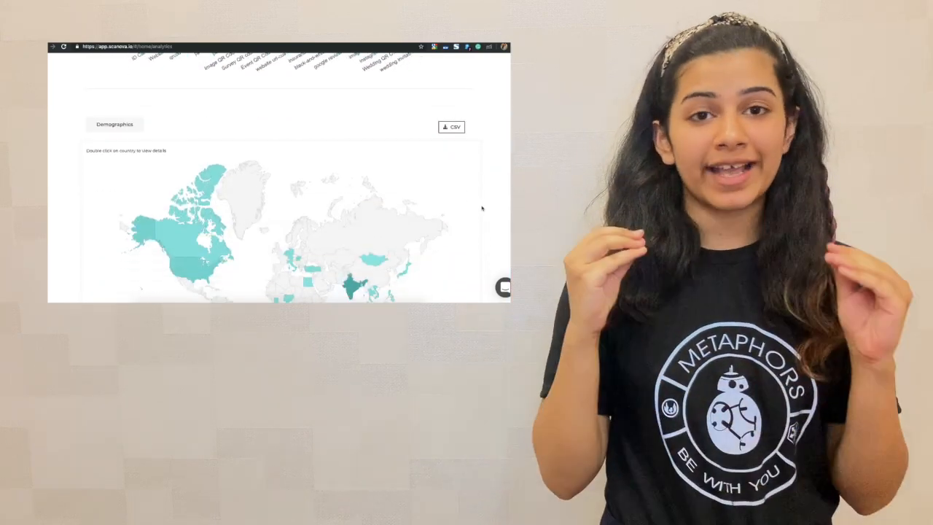
pyautogui.scroll(-3)
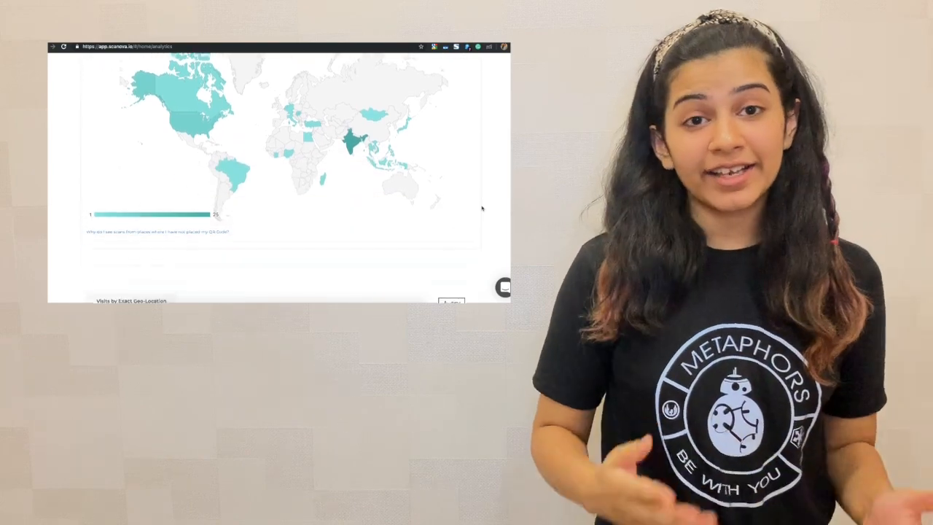
pyautogui.scroll(-3)
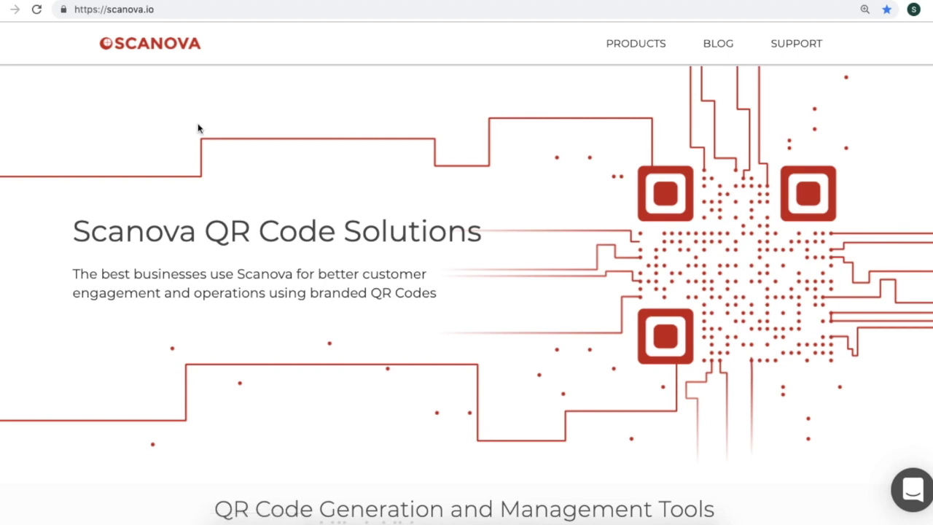
pyautogui.moveTo(586, 102)
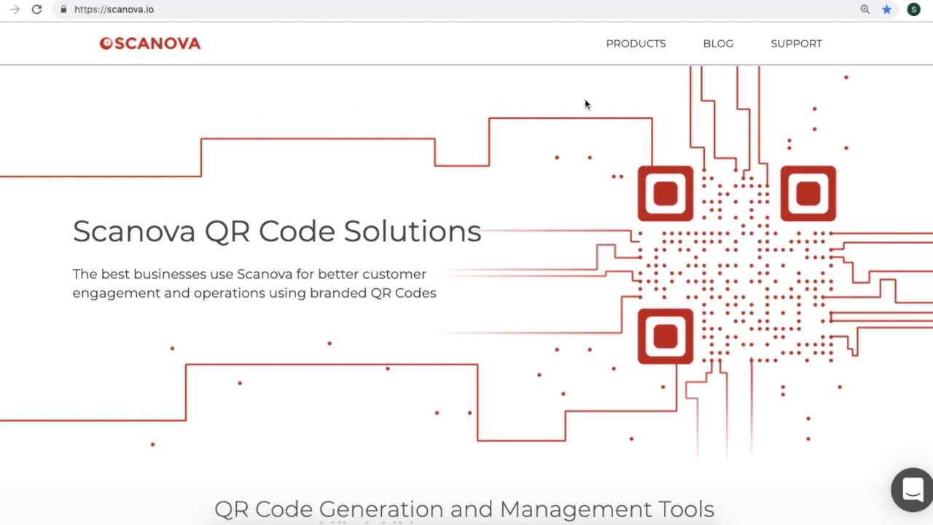
pyautogui.click(636, 43)
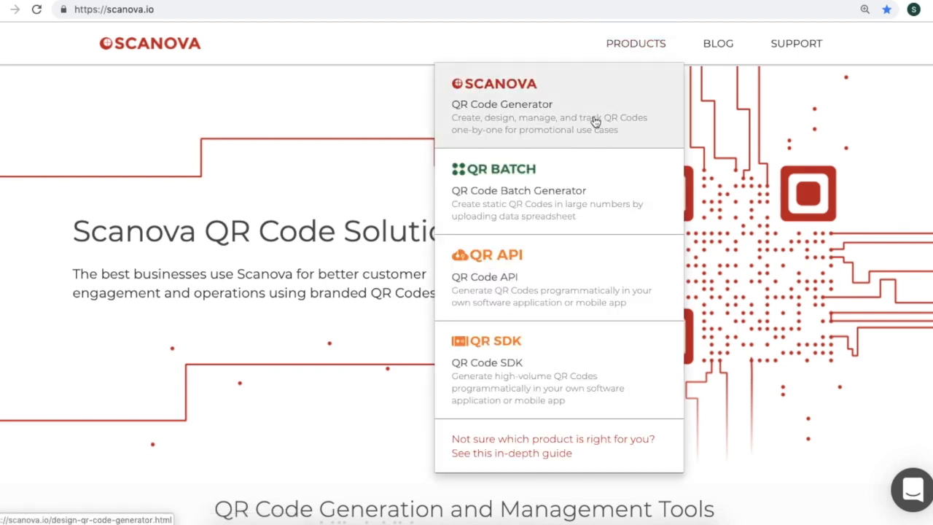
pyautogui.click(502, 103)
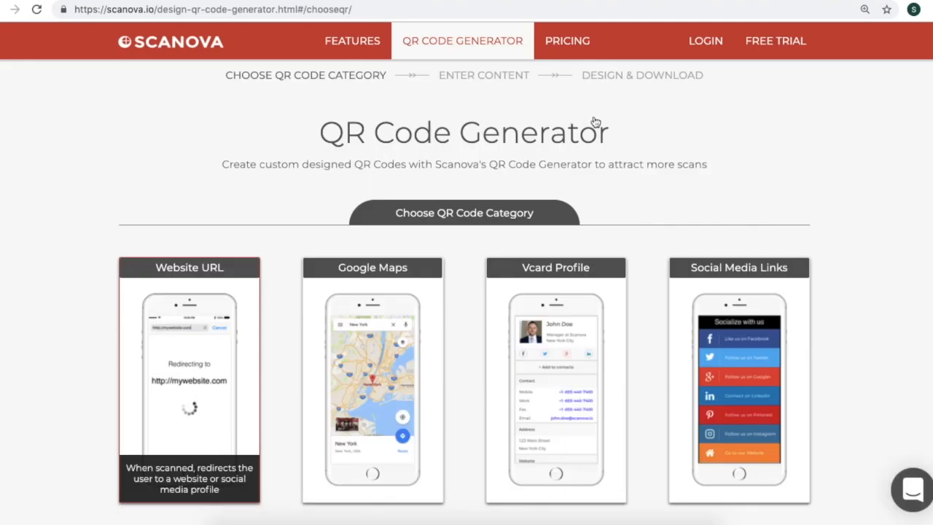
pyautogui.click(775, 40)
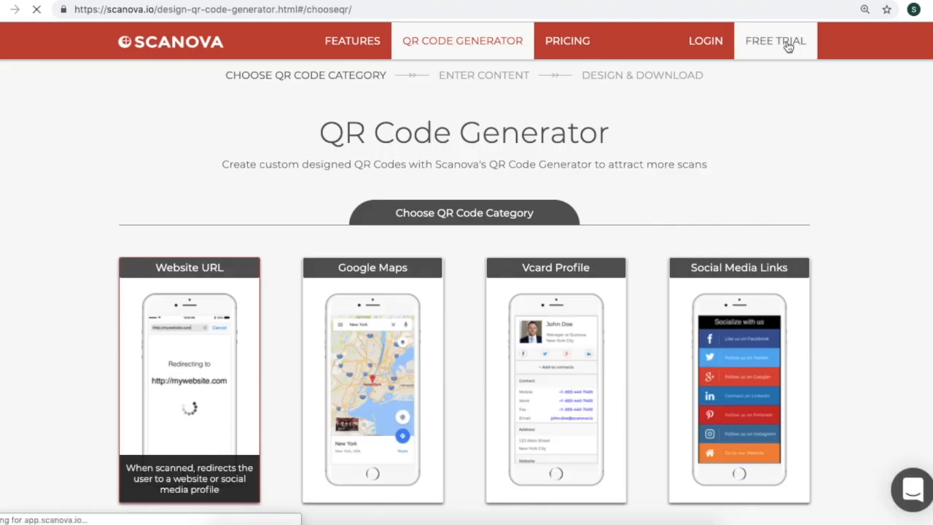
pyautogui.click(775, 40)
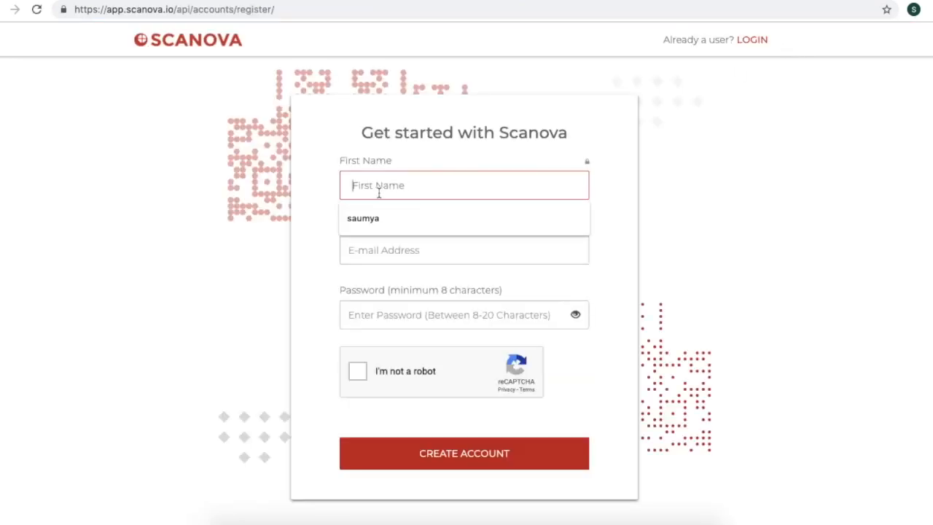
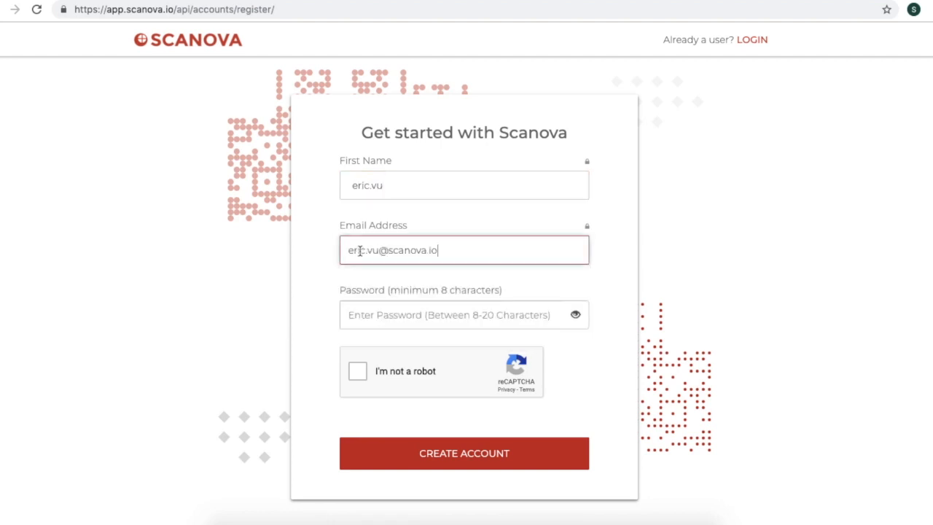
pyautogui.click(450, 315)
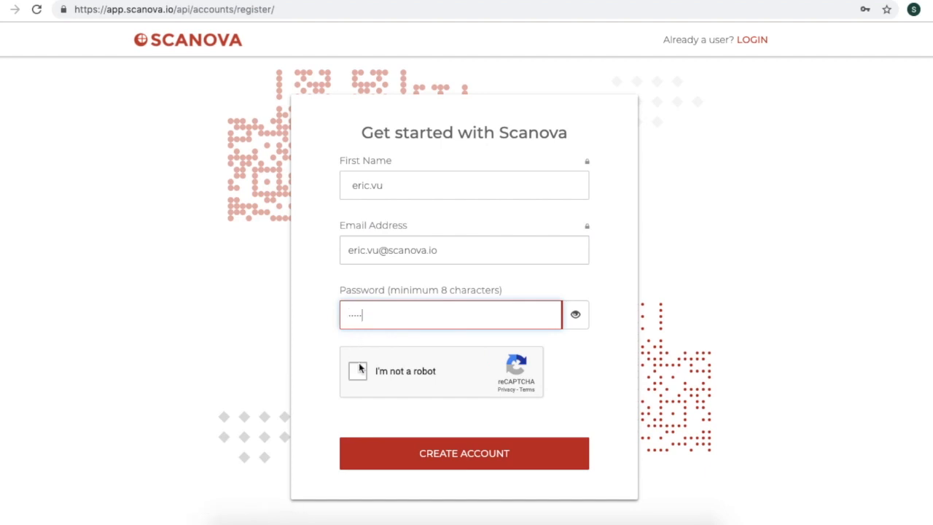
pyautogui.click(359, 371)
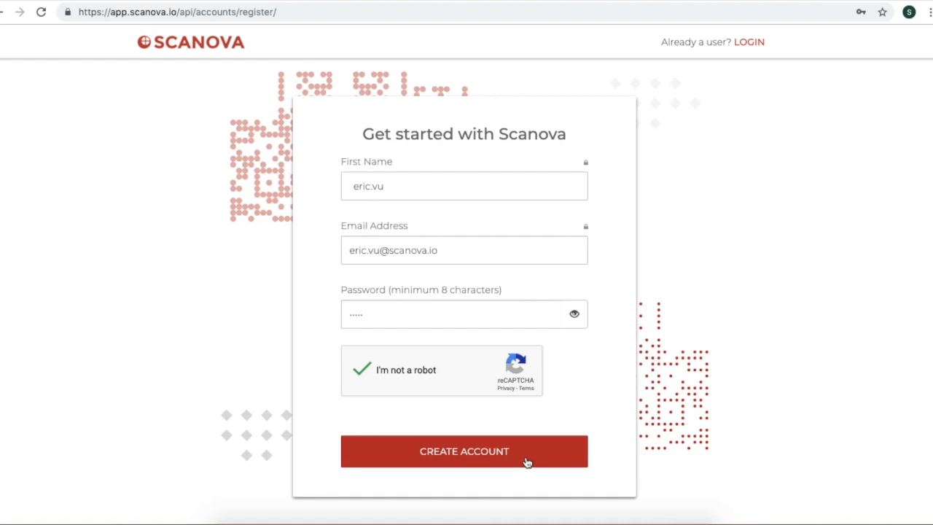
pyautogui.click(464, 451)
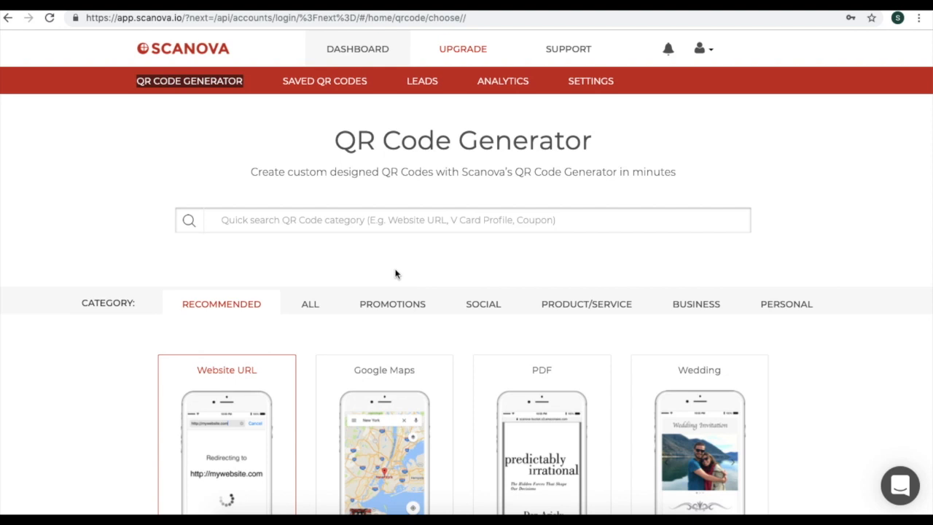
pyautogui.scroll(-3)
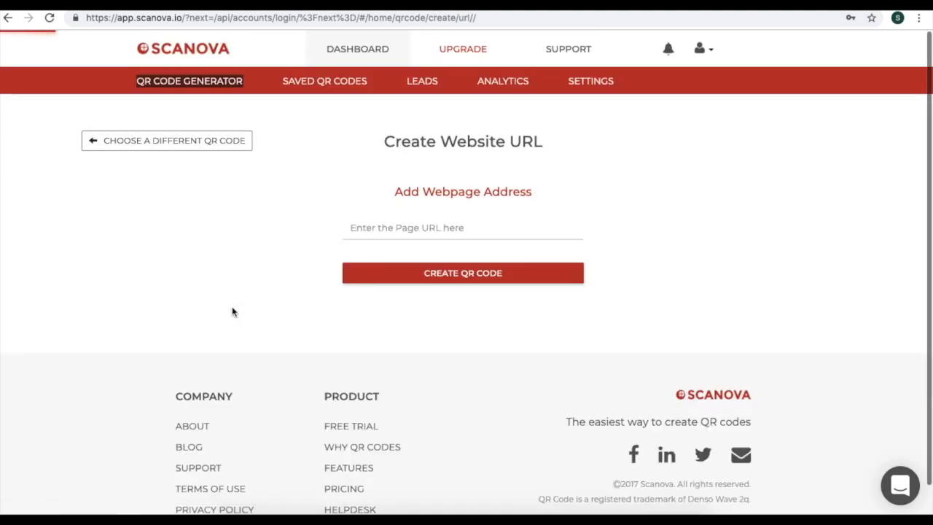
pyautogui.click(415, 228)
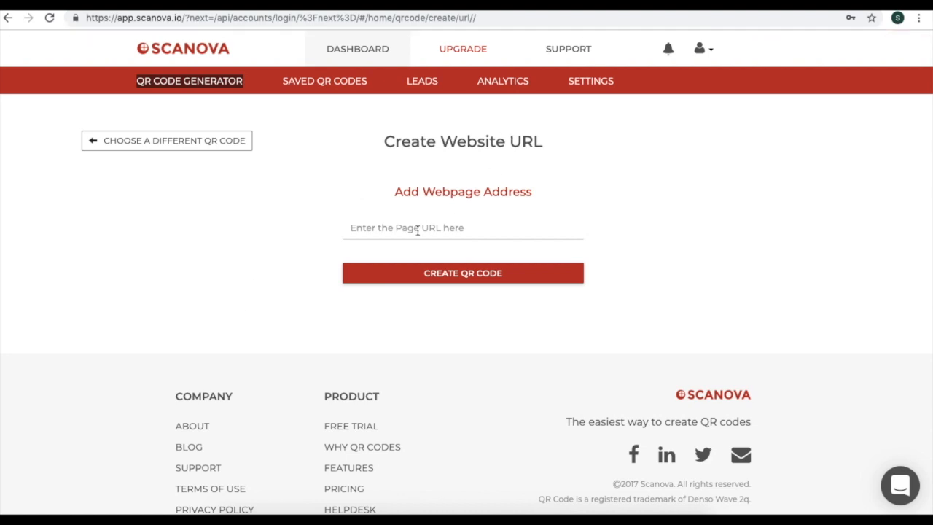
pyautogui.click(463, 228)
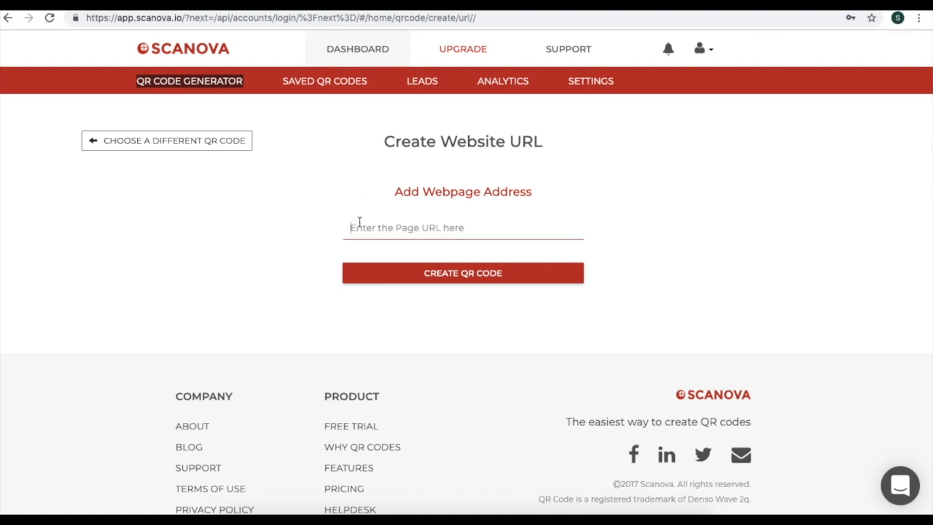
pyautogui.write('www.')
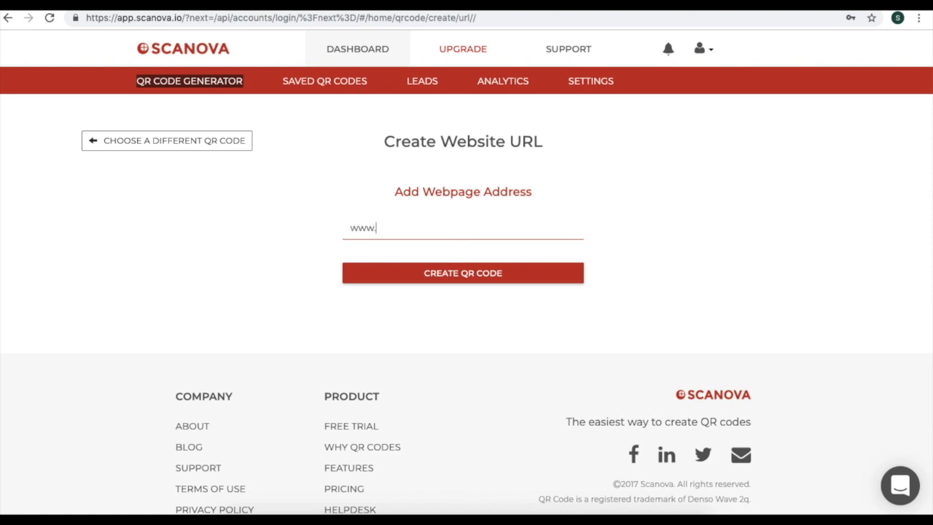
pyautogui.write('nhfd.com')
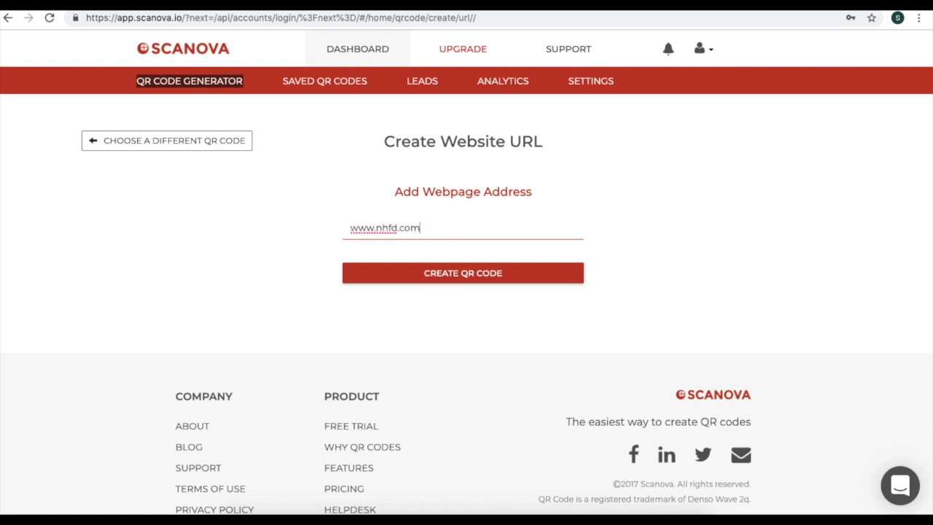
pyautogui.click(462, 273)
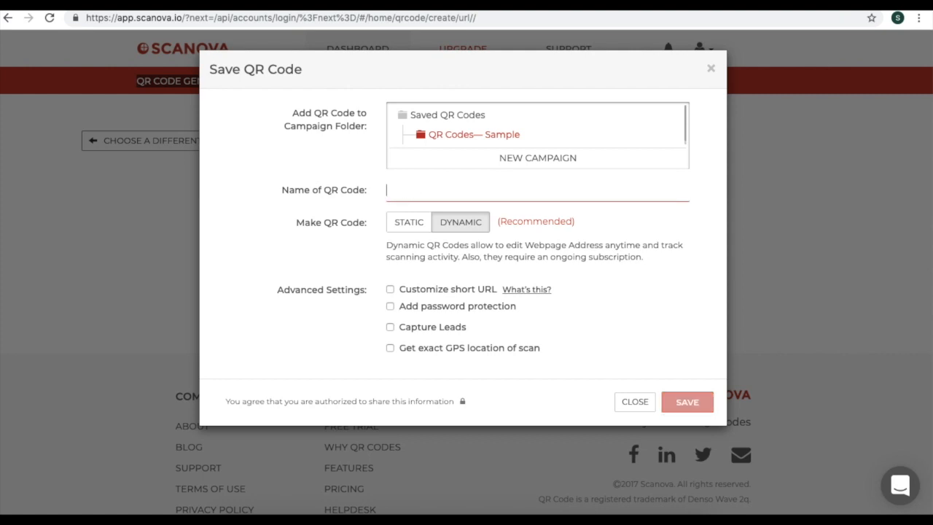
# Name the code 'wedciyt' and save it as a dynamic QR code
pyautogui.write('wedciyt')
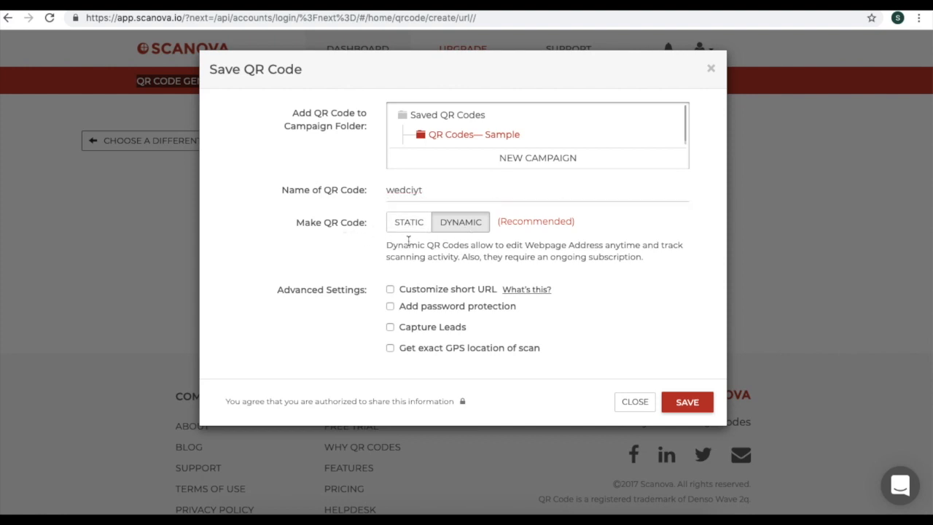
pyautogui.moveTo(457, 228)
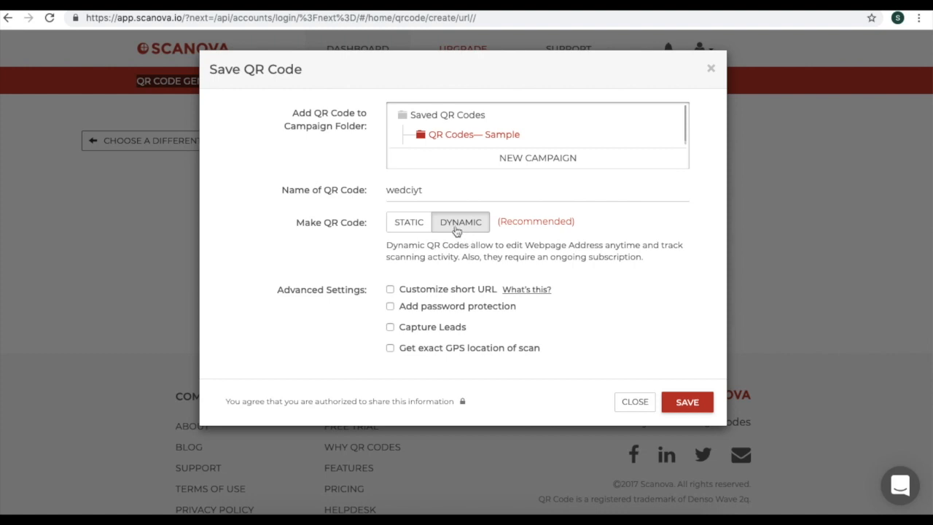
pyautogui.moveTo(458, 236)
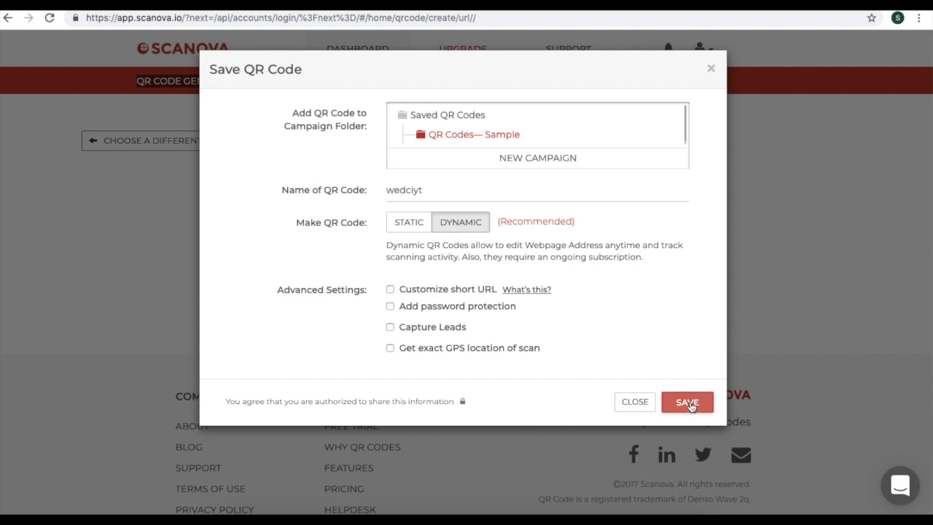
pyautogui.click(687, 402)
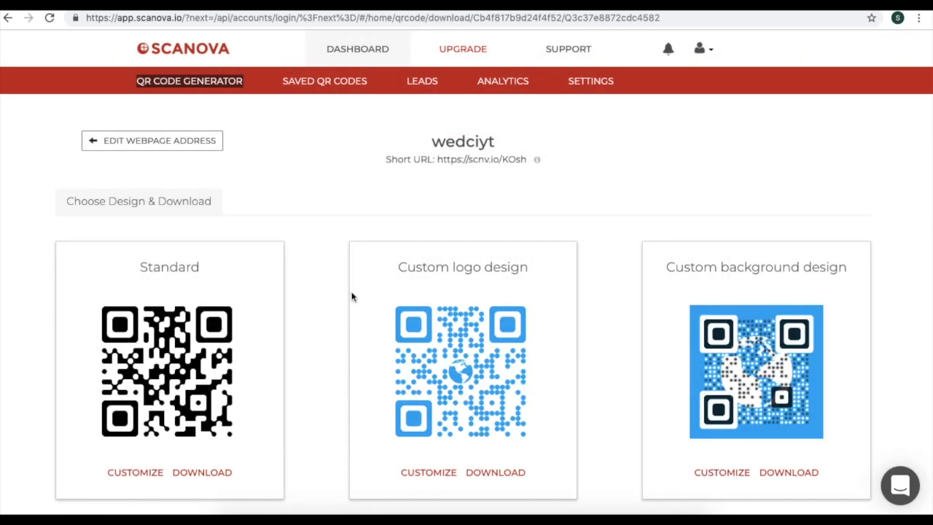
# Scroll down through the Standard, custom logo and custom background designs for wedciyt
pyautogui.scroll(-3)
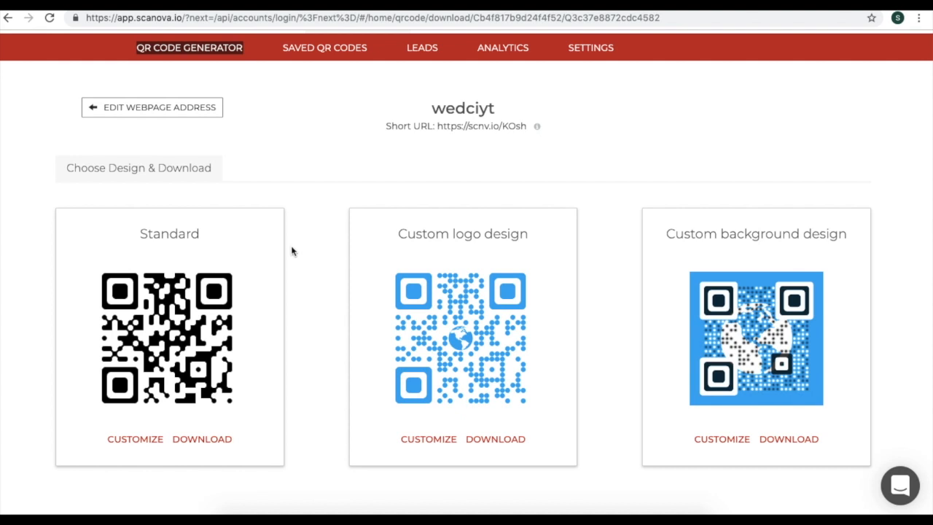
pyautogui.scroll(-3)
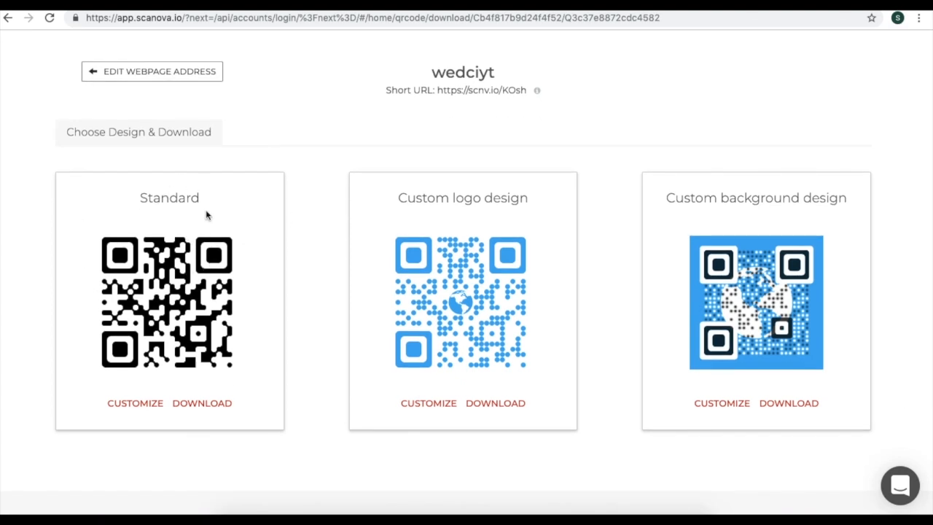
pyautogui.moveTo(156, 377)
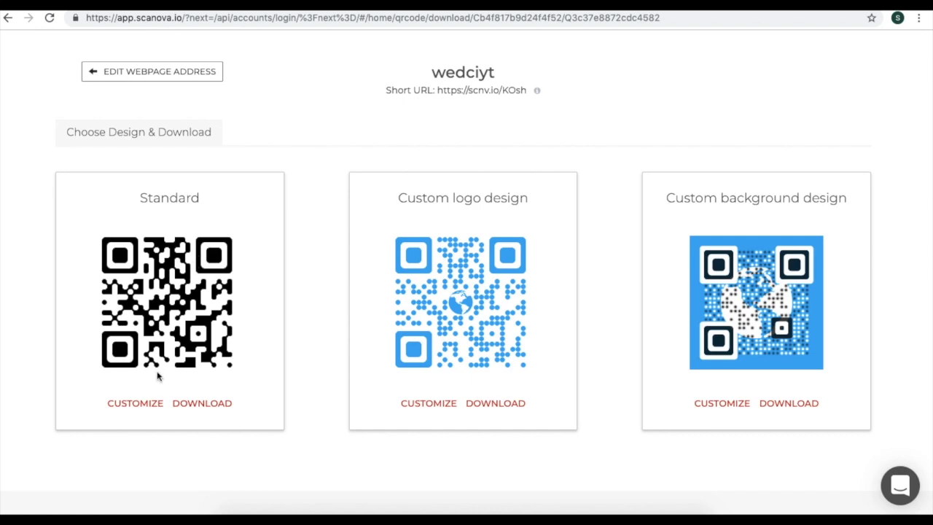
pyautogui.moveTo(121, 254)
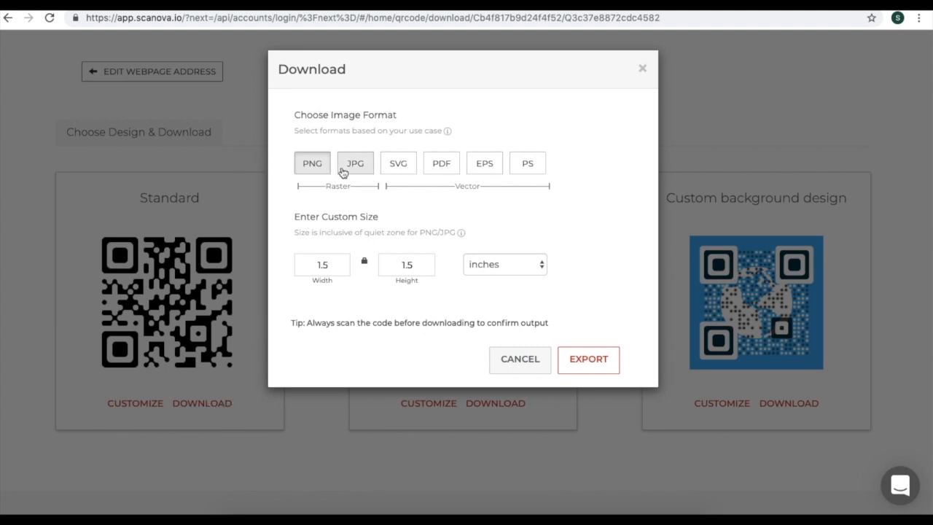
# Export the wedciyt code as a 1.5 × 1.5 inch PNG image
pyautogui.click(312, 162)
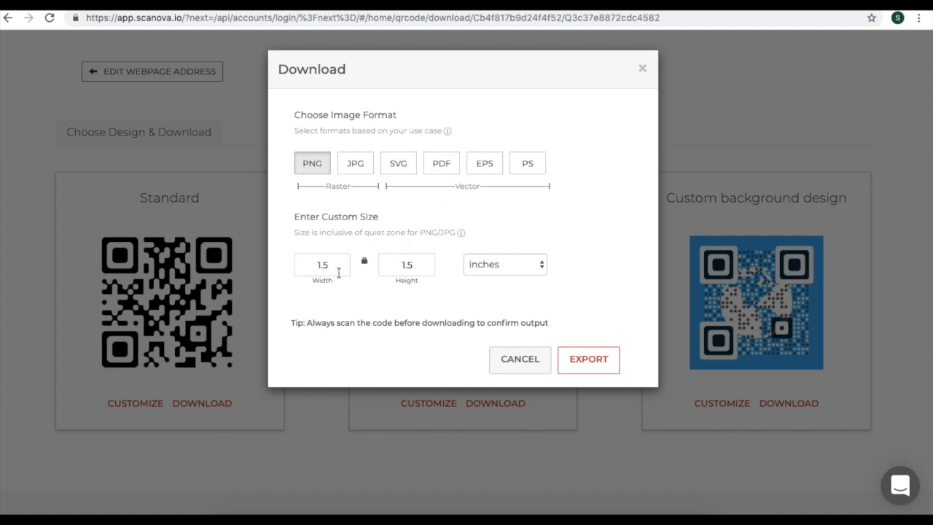
pyautogui.moveTo(296, 149)
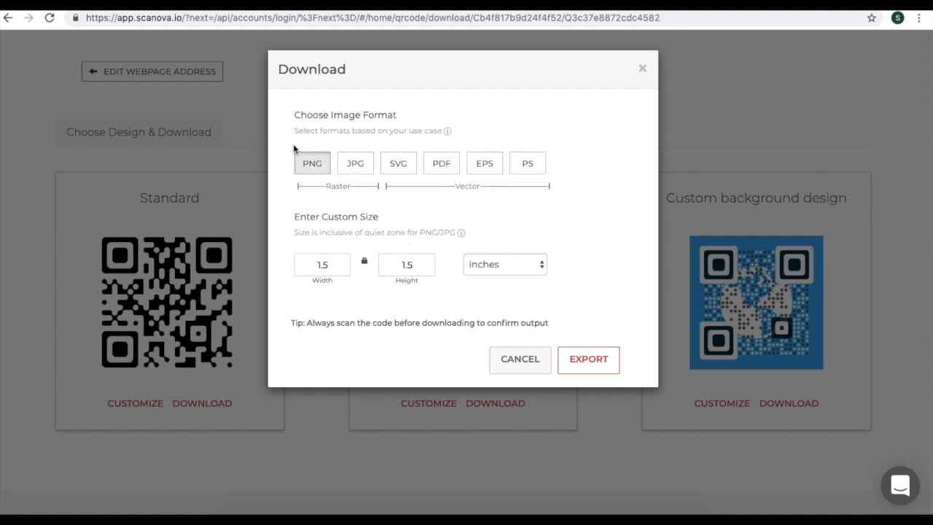
pyautogui.moveTo(306, 182)
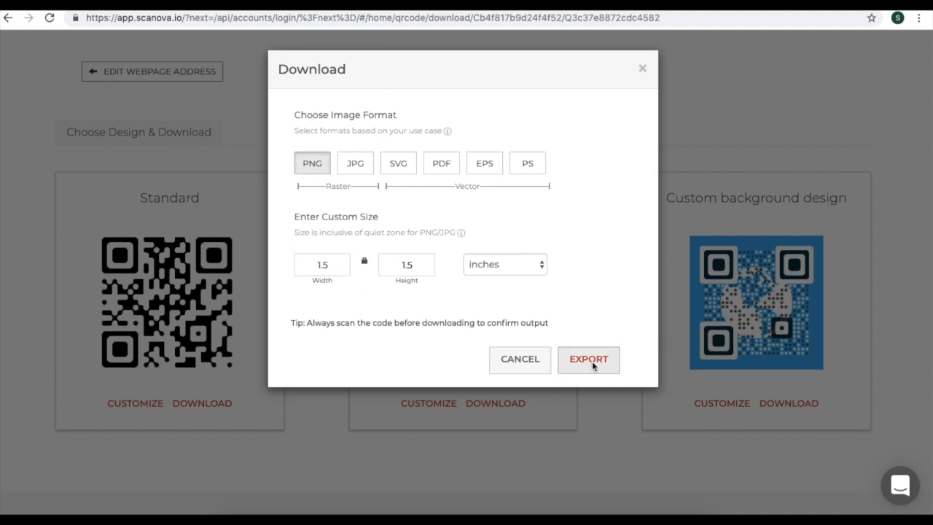
pyautogui.click(588, 360)
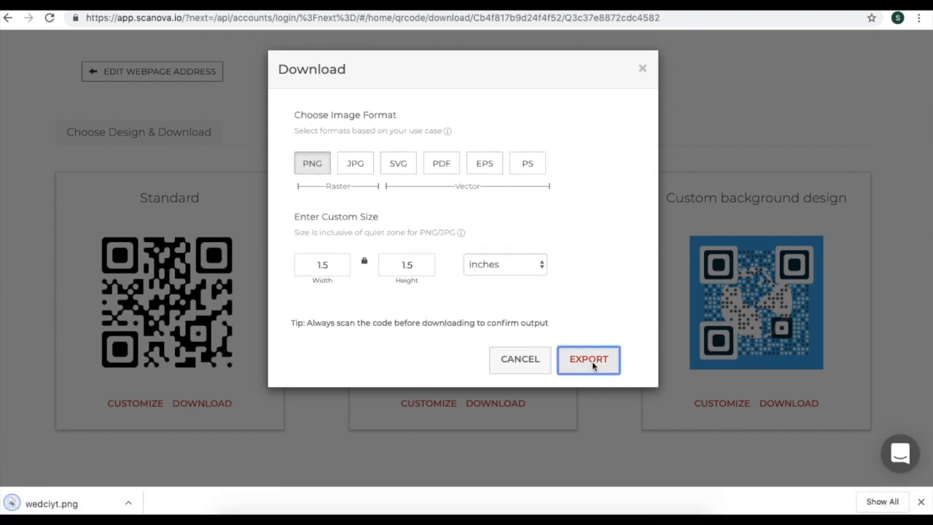
pyautogui.click(588, 360)
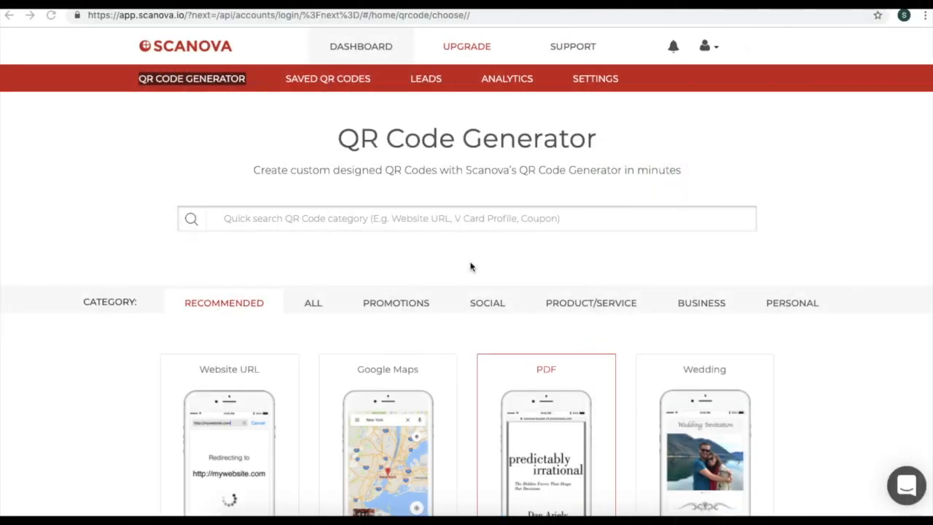
pyautogui.moveTo(342, 80)
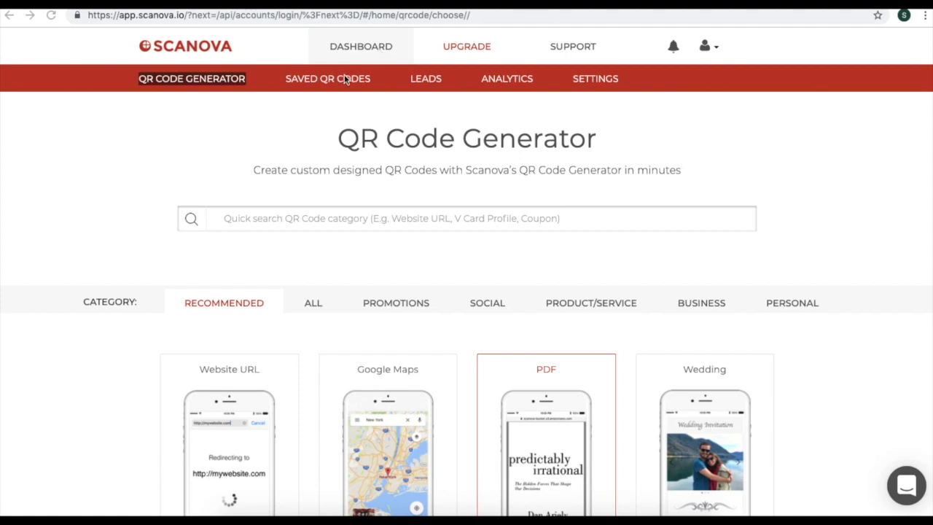
pyautogui.click(328, 79)
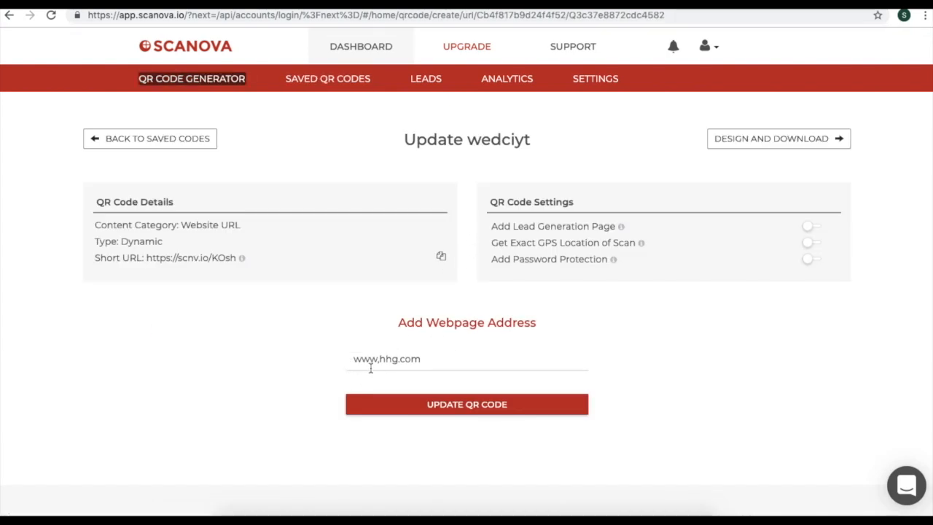
pyautogui.moveTo(427, 363)
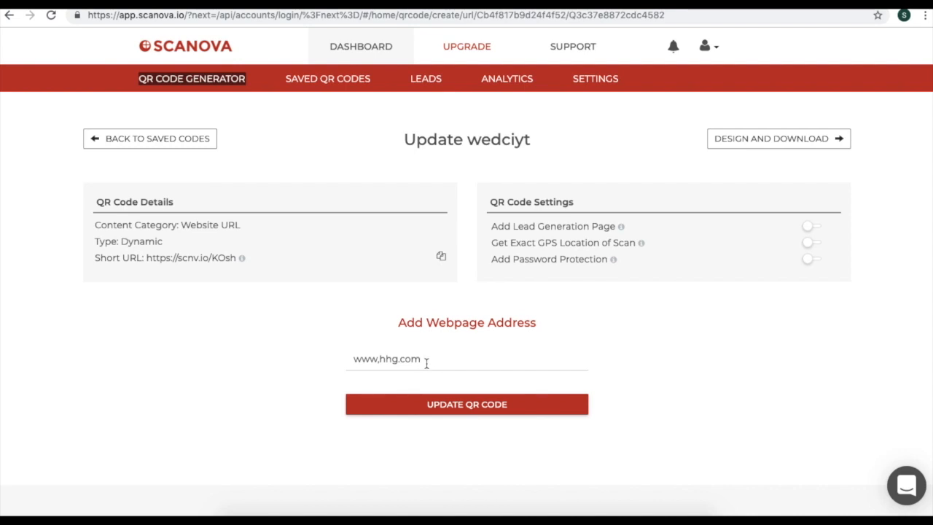
pyautogui.write('www.ghgg')
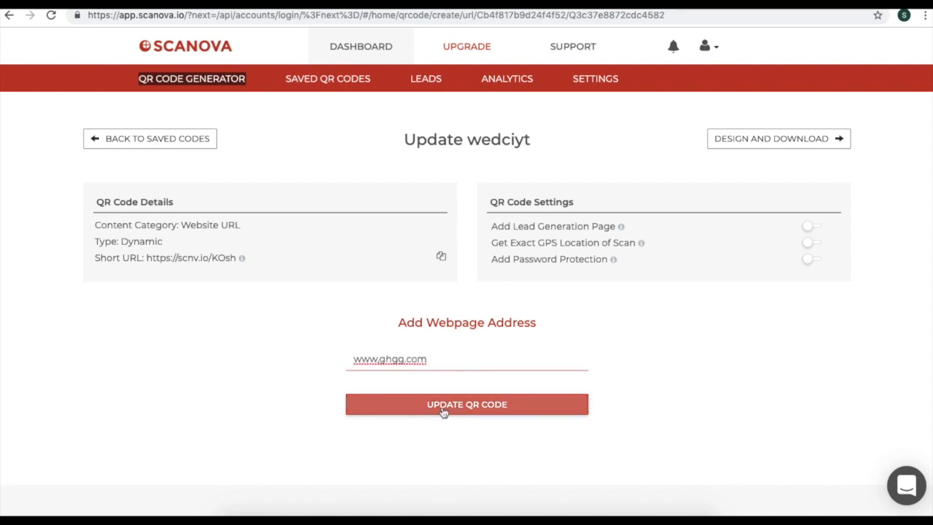
pyautogui.click(466, 404)
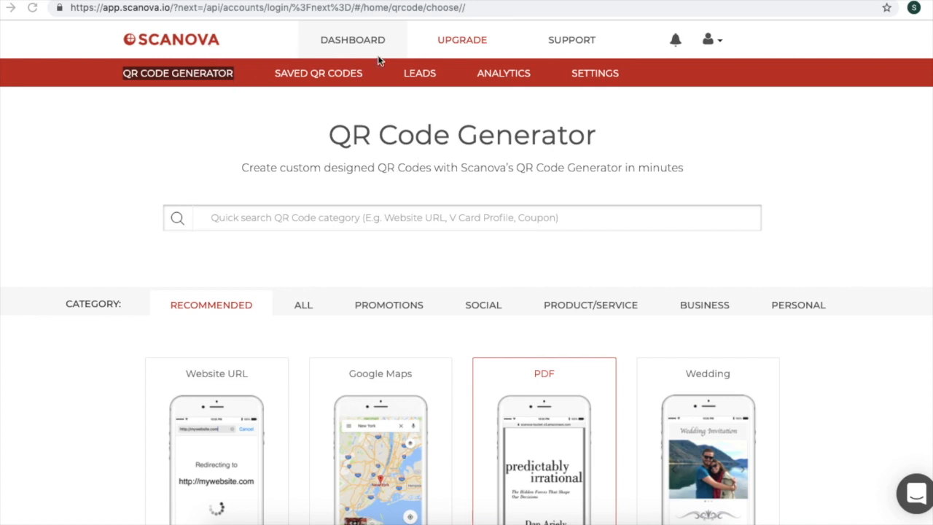
pyautogui.moveTo(497, 80)
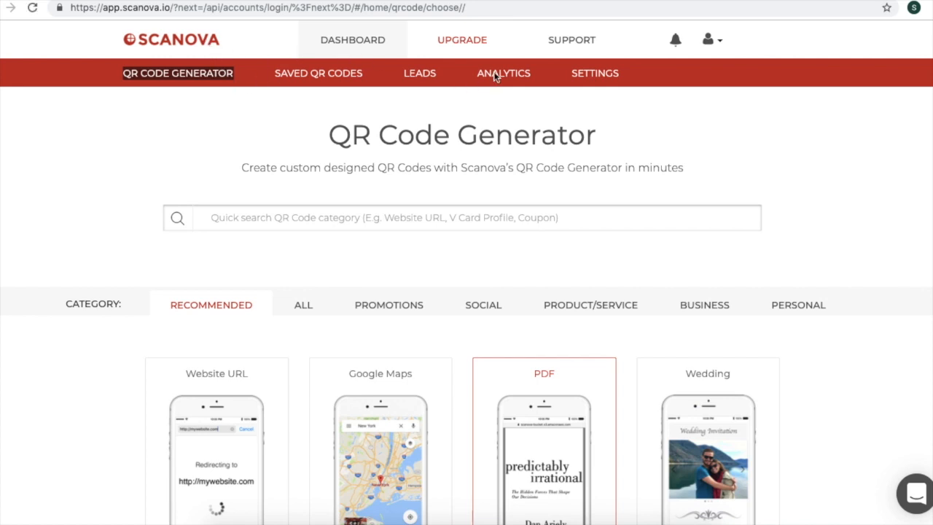
# Open Analytics and scroll through the 88-visit charts by time period and campaign
pyautogui.click(502, 72)
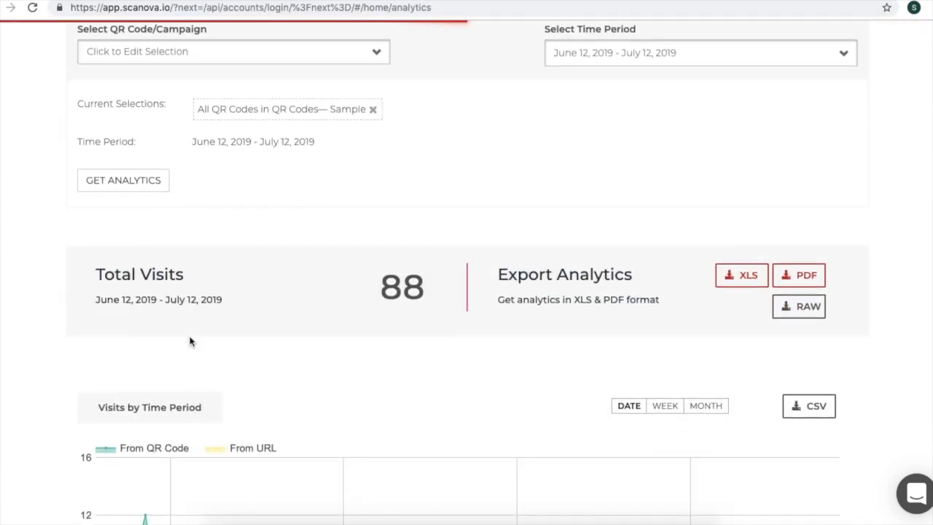
pyautogui.scroll(-3)
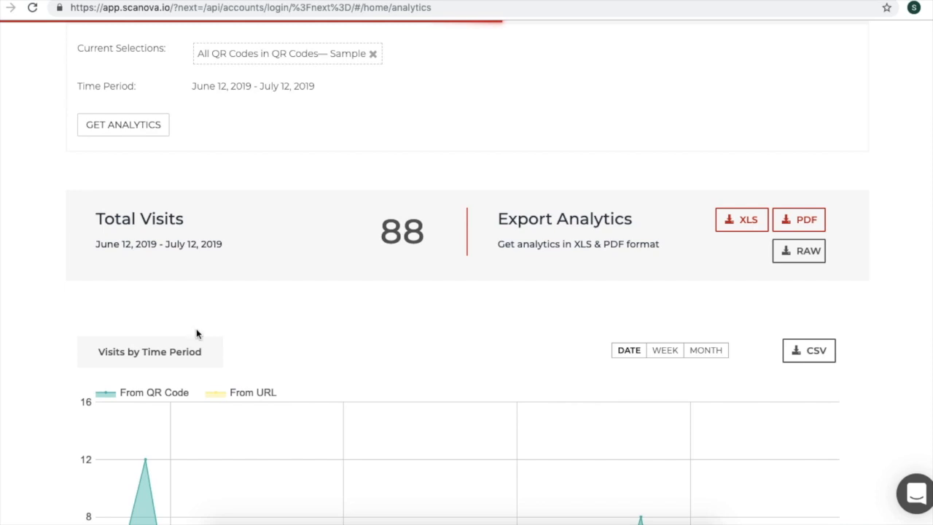
pyautogui.scroll(-3)
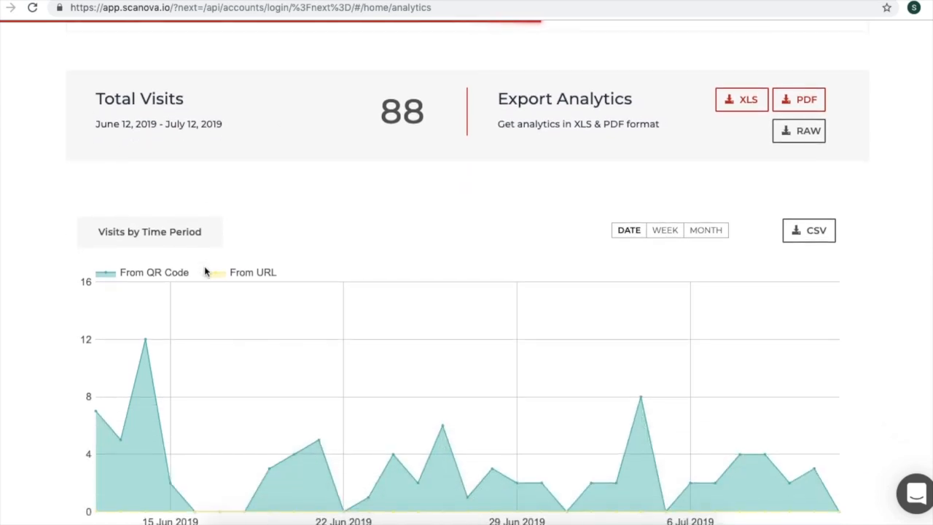
pyautogui.scroll(-3)
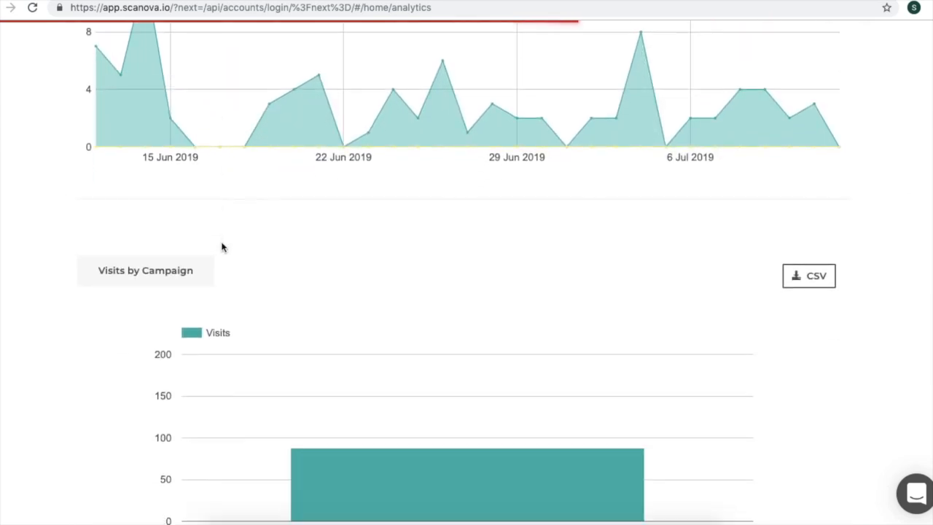
pyautogui.scroll(-3)
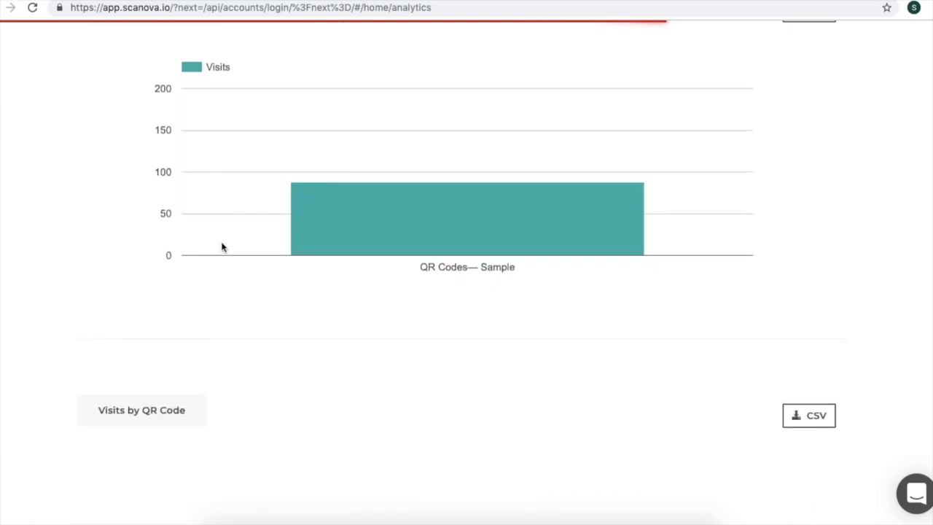